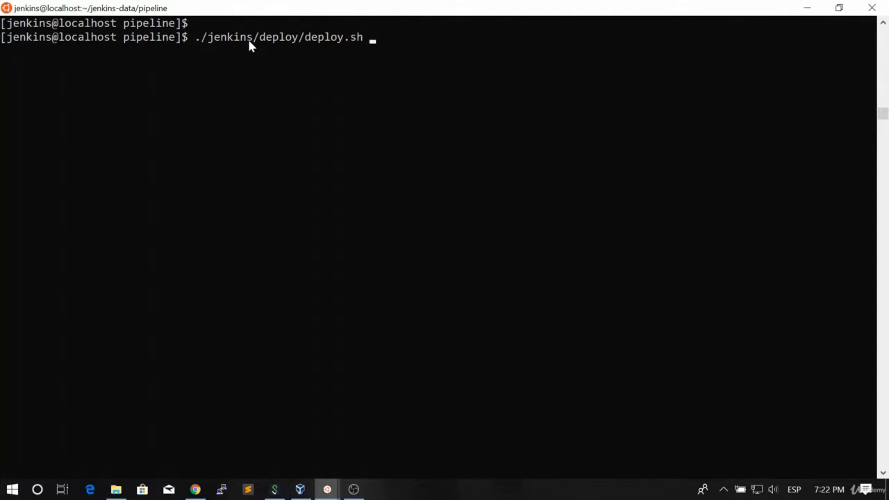
- Cancel the unrun deploy.sh command and open Jenkinsfile in vim
key(ctrl+c)
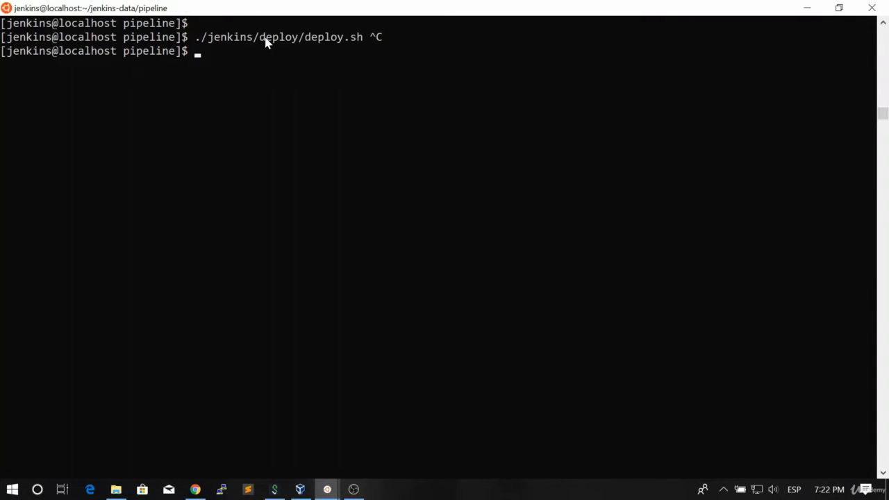
text(vim Jenkinsfile)
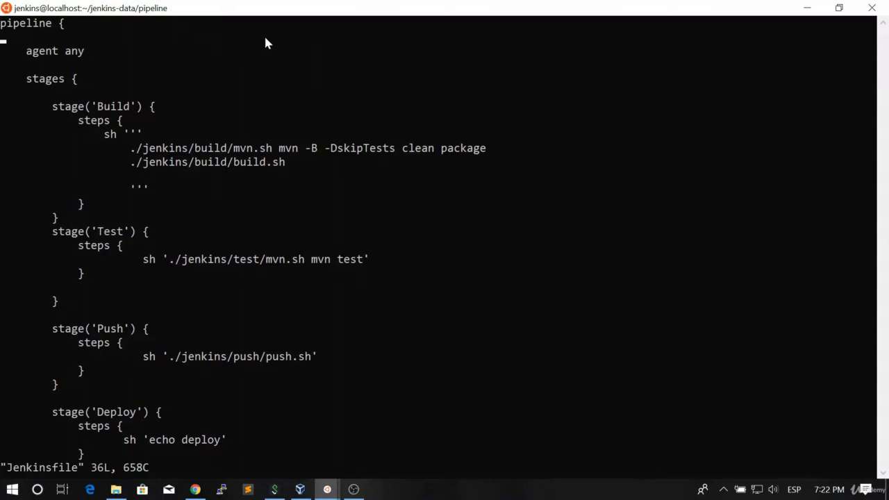
- Replace 'echo deploy' with './jenkins/deploy/deploy.sh' in the Deploy stage, then enter :wq
scroll(down, 3)
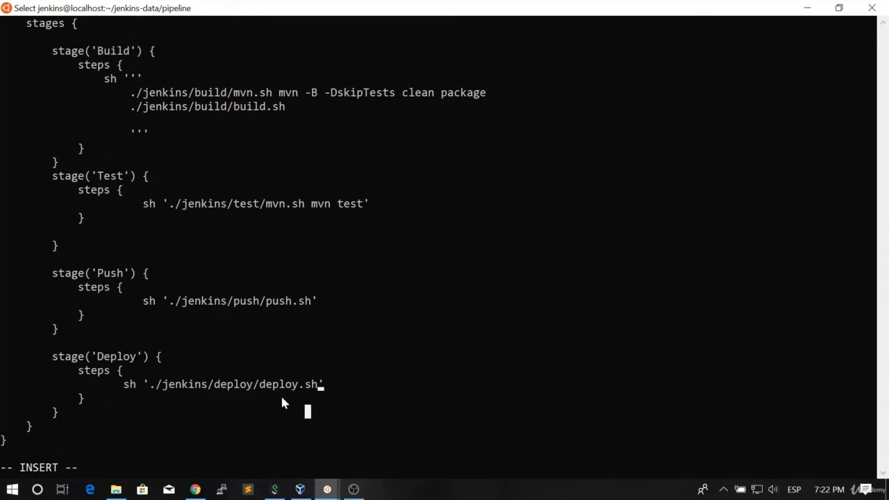
key(Escape)
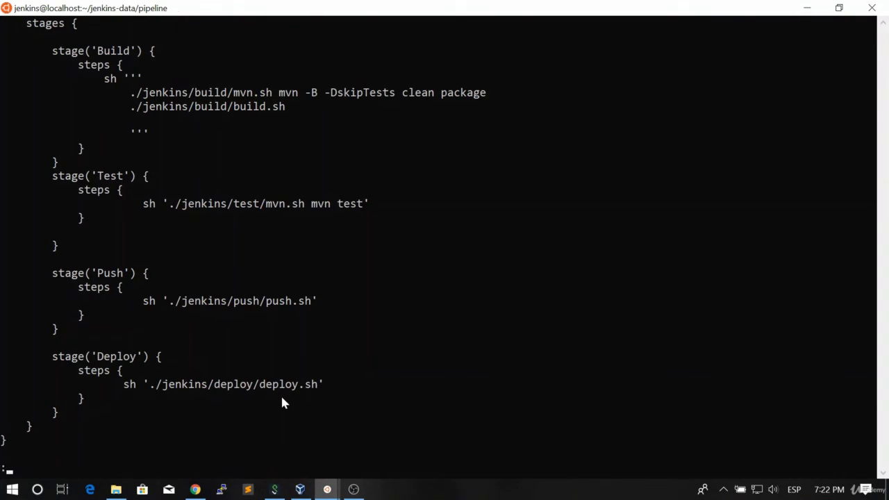
text(:wq)
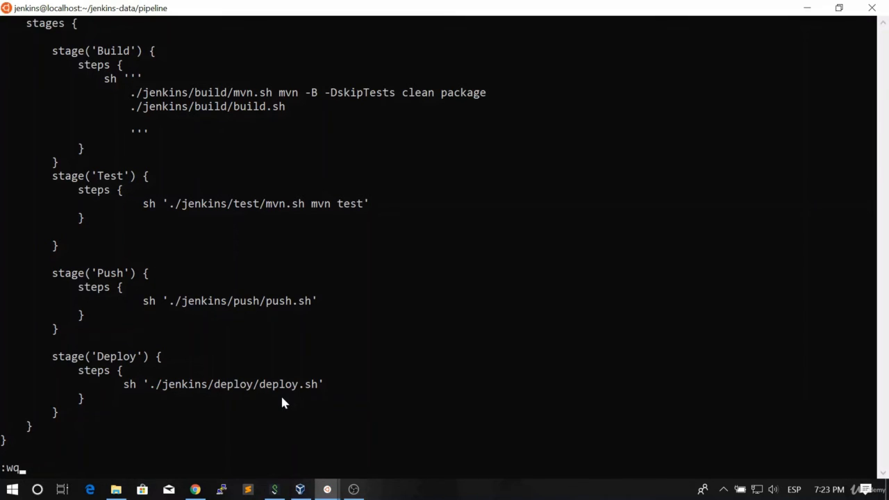